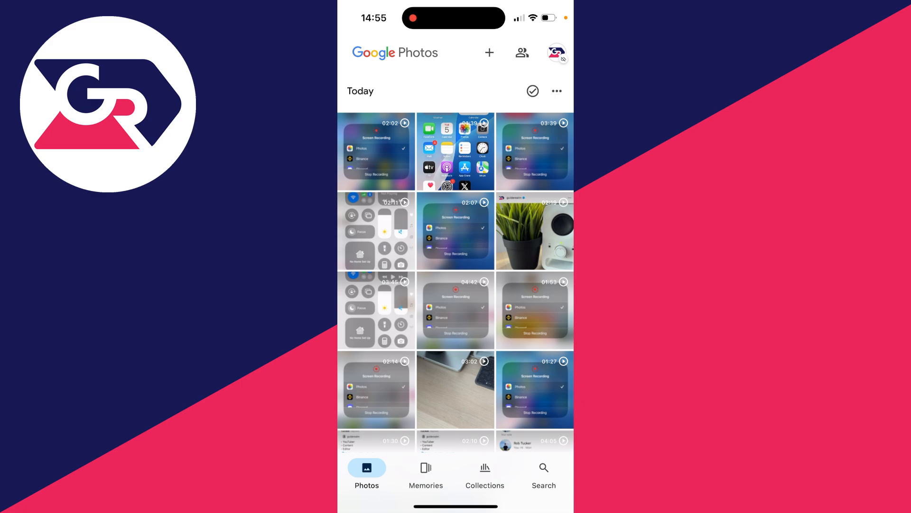
Open the account menu from the profile picture to see backup off and storage usage.
{"action": "left_click", "coordinate": [556, 52]}
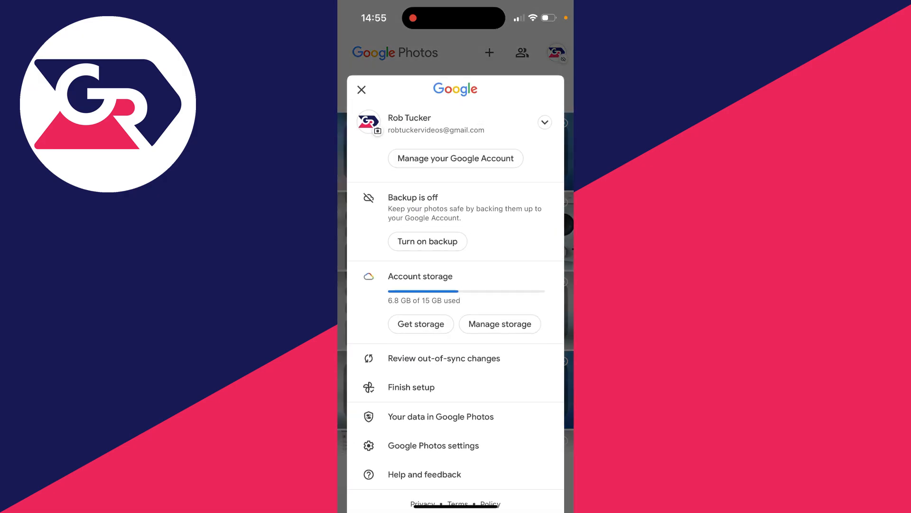
Turn on the Backup toggle in Google Photos settings under Backup.
{"action": "left_click", "coordinate": [433, 446]}
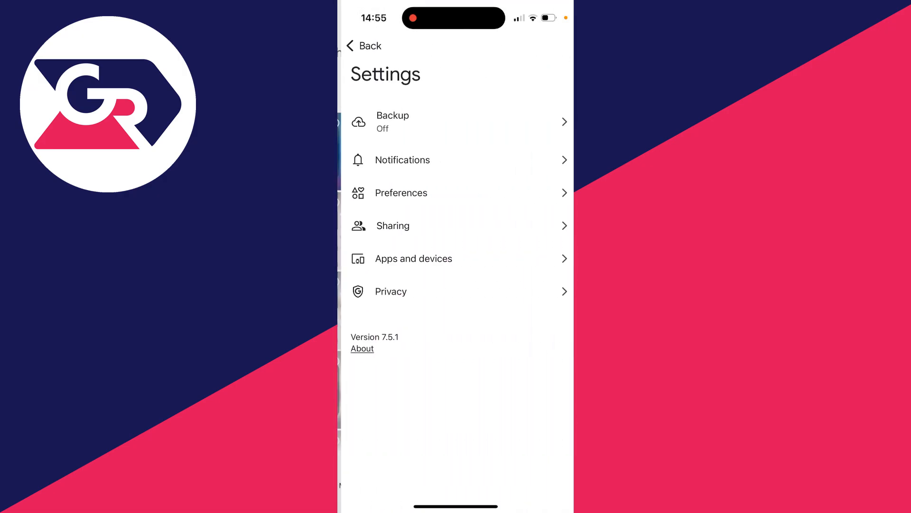
{"action": "left_click", "coordinate": [393, 121]}
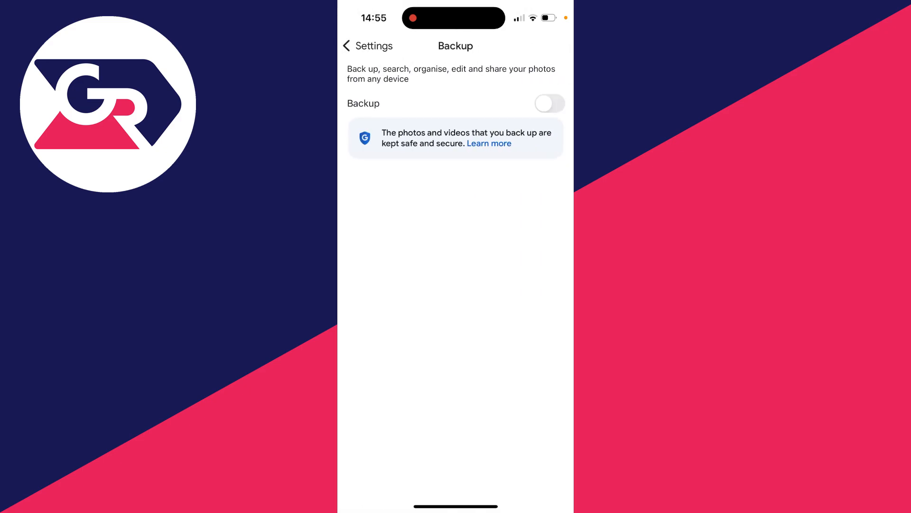
{"action": "left_click", "coordinate": [549, 103]}
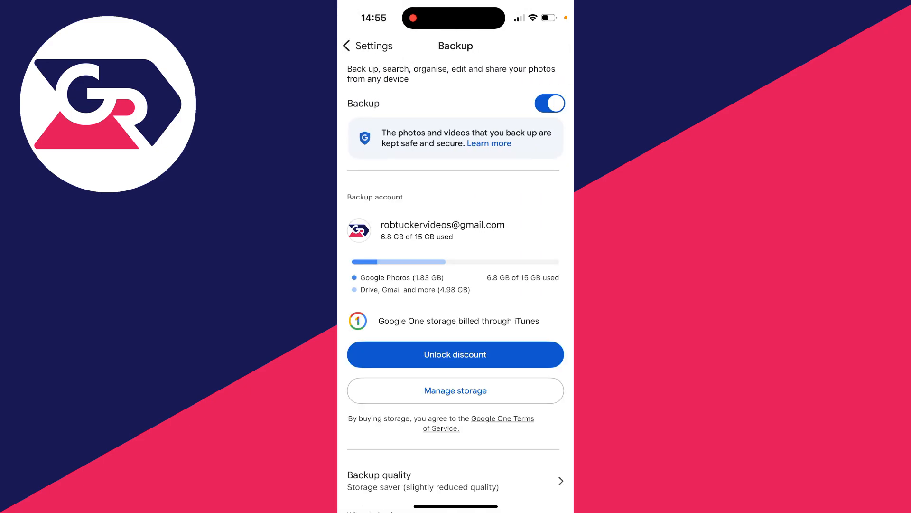